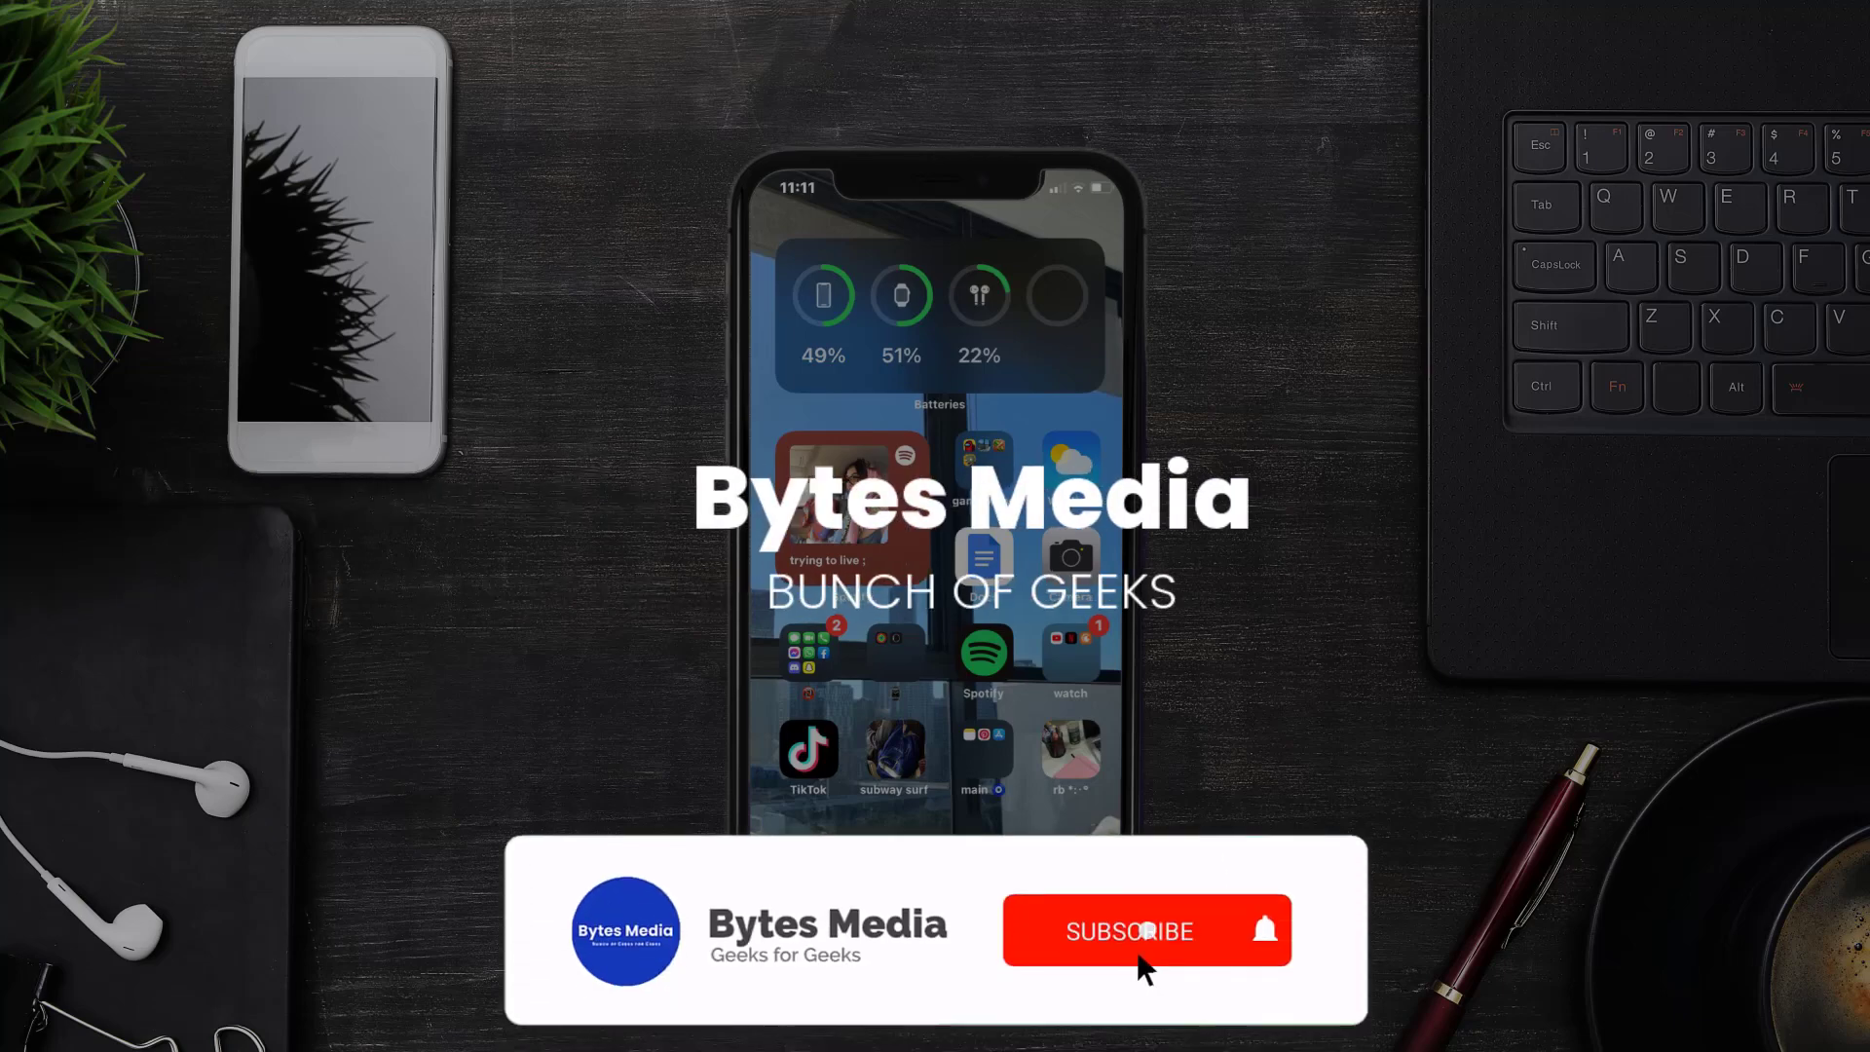
# - Launch the App Store from the home screen to its Today page
pyautogui.click(1129, 931)
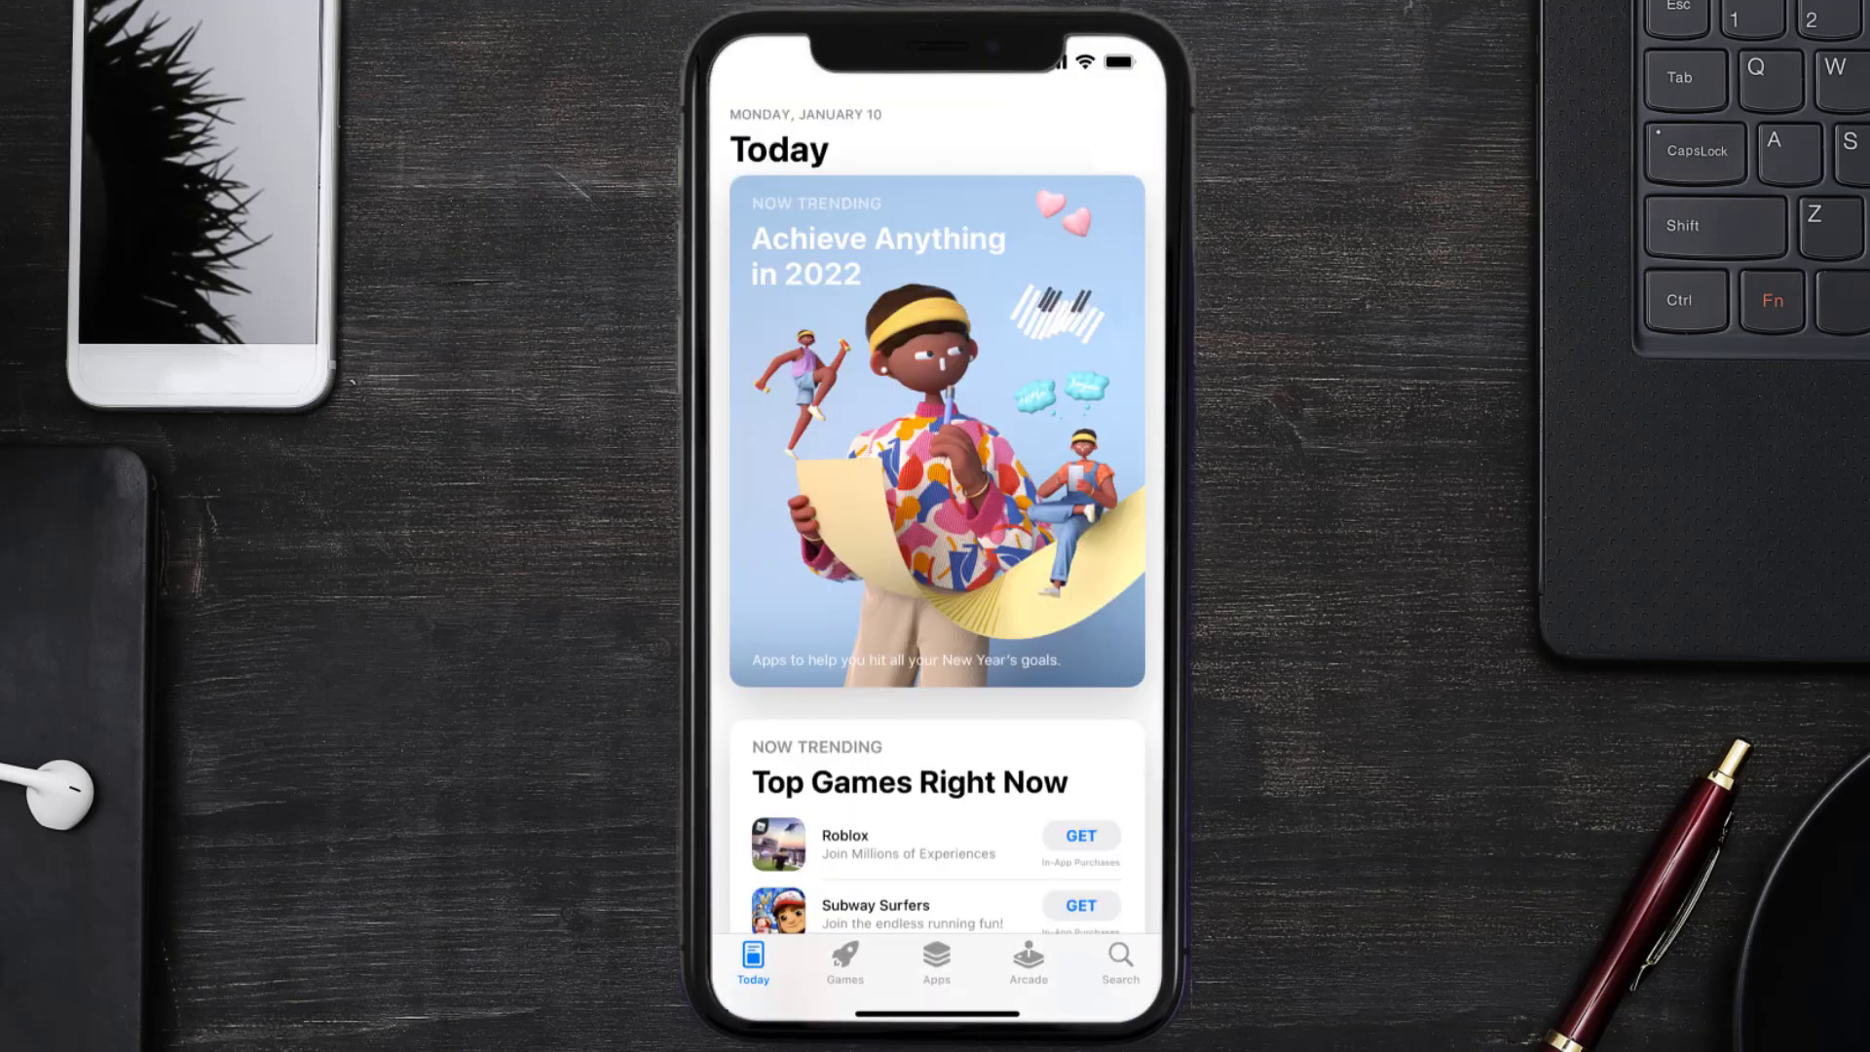
# - Search the App Store for 'ava app' and start updating Ava: Fast Credit Score
pyautogui.click(1118, 956)
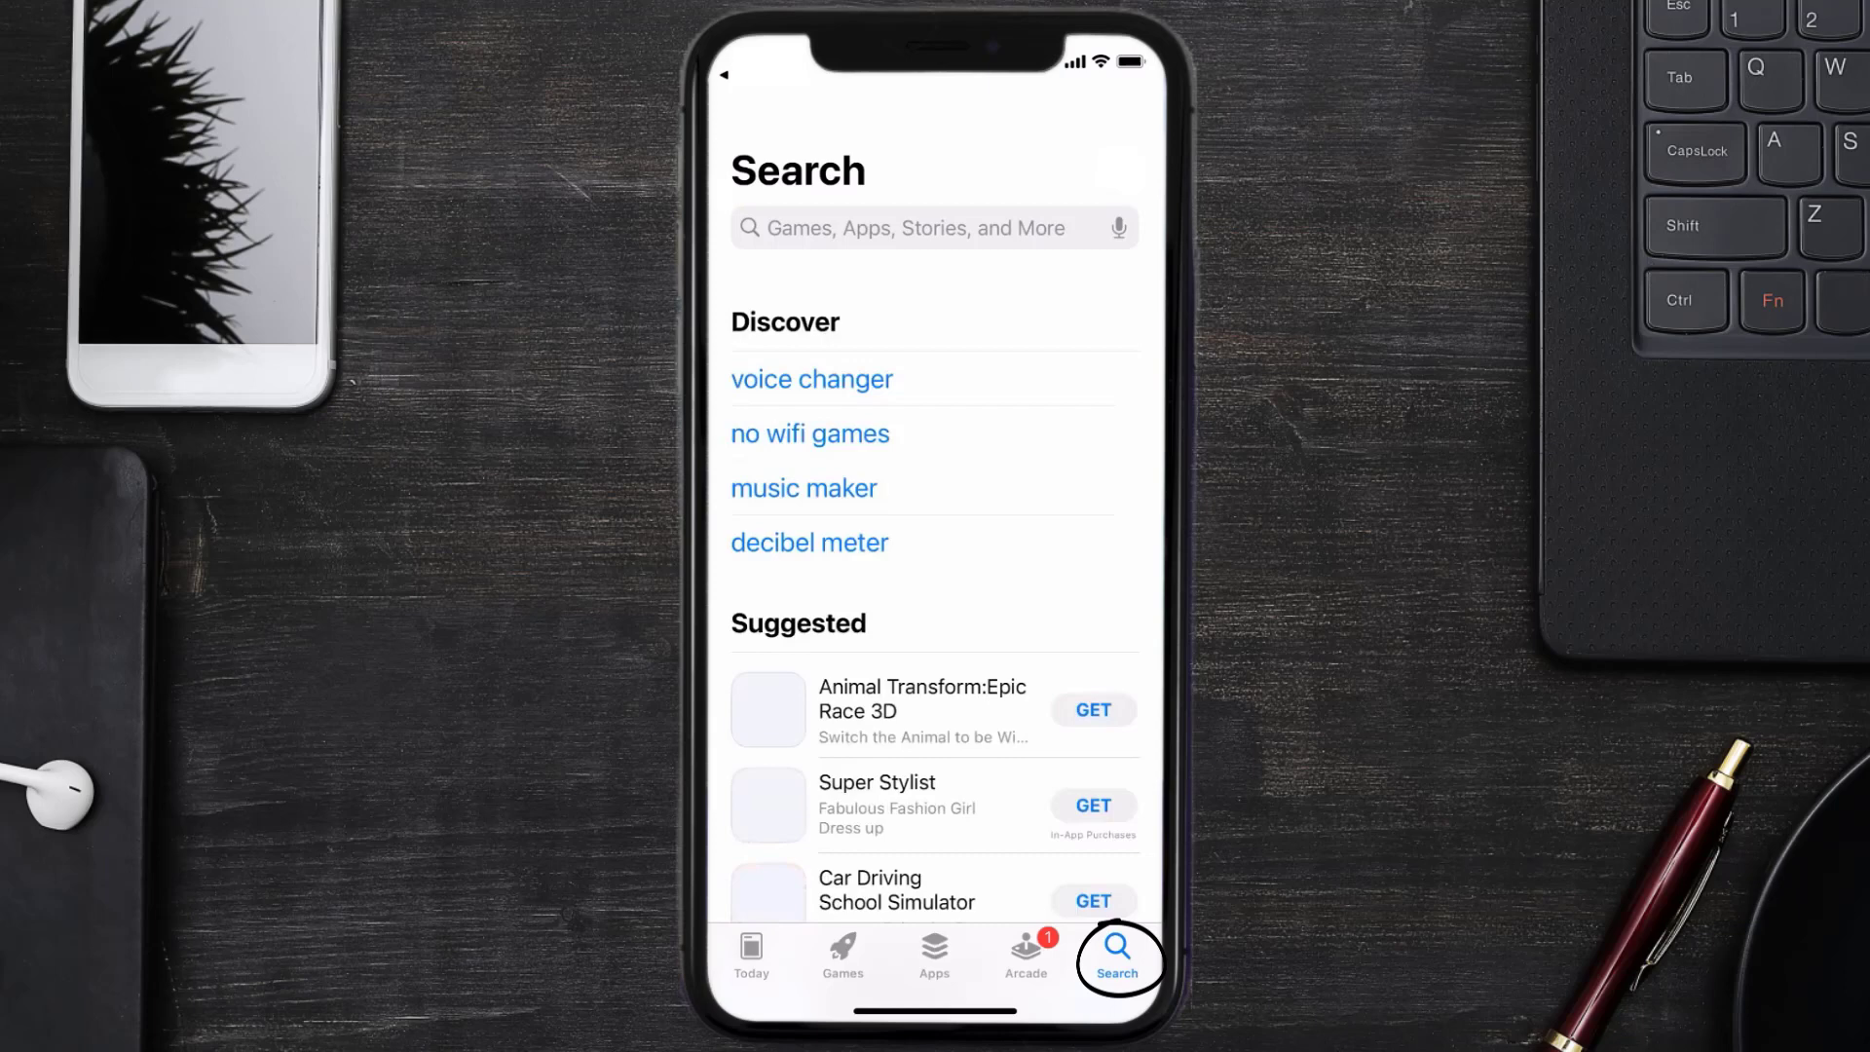
pyautogui.write('ava app')
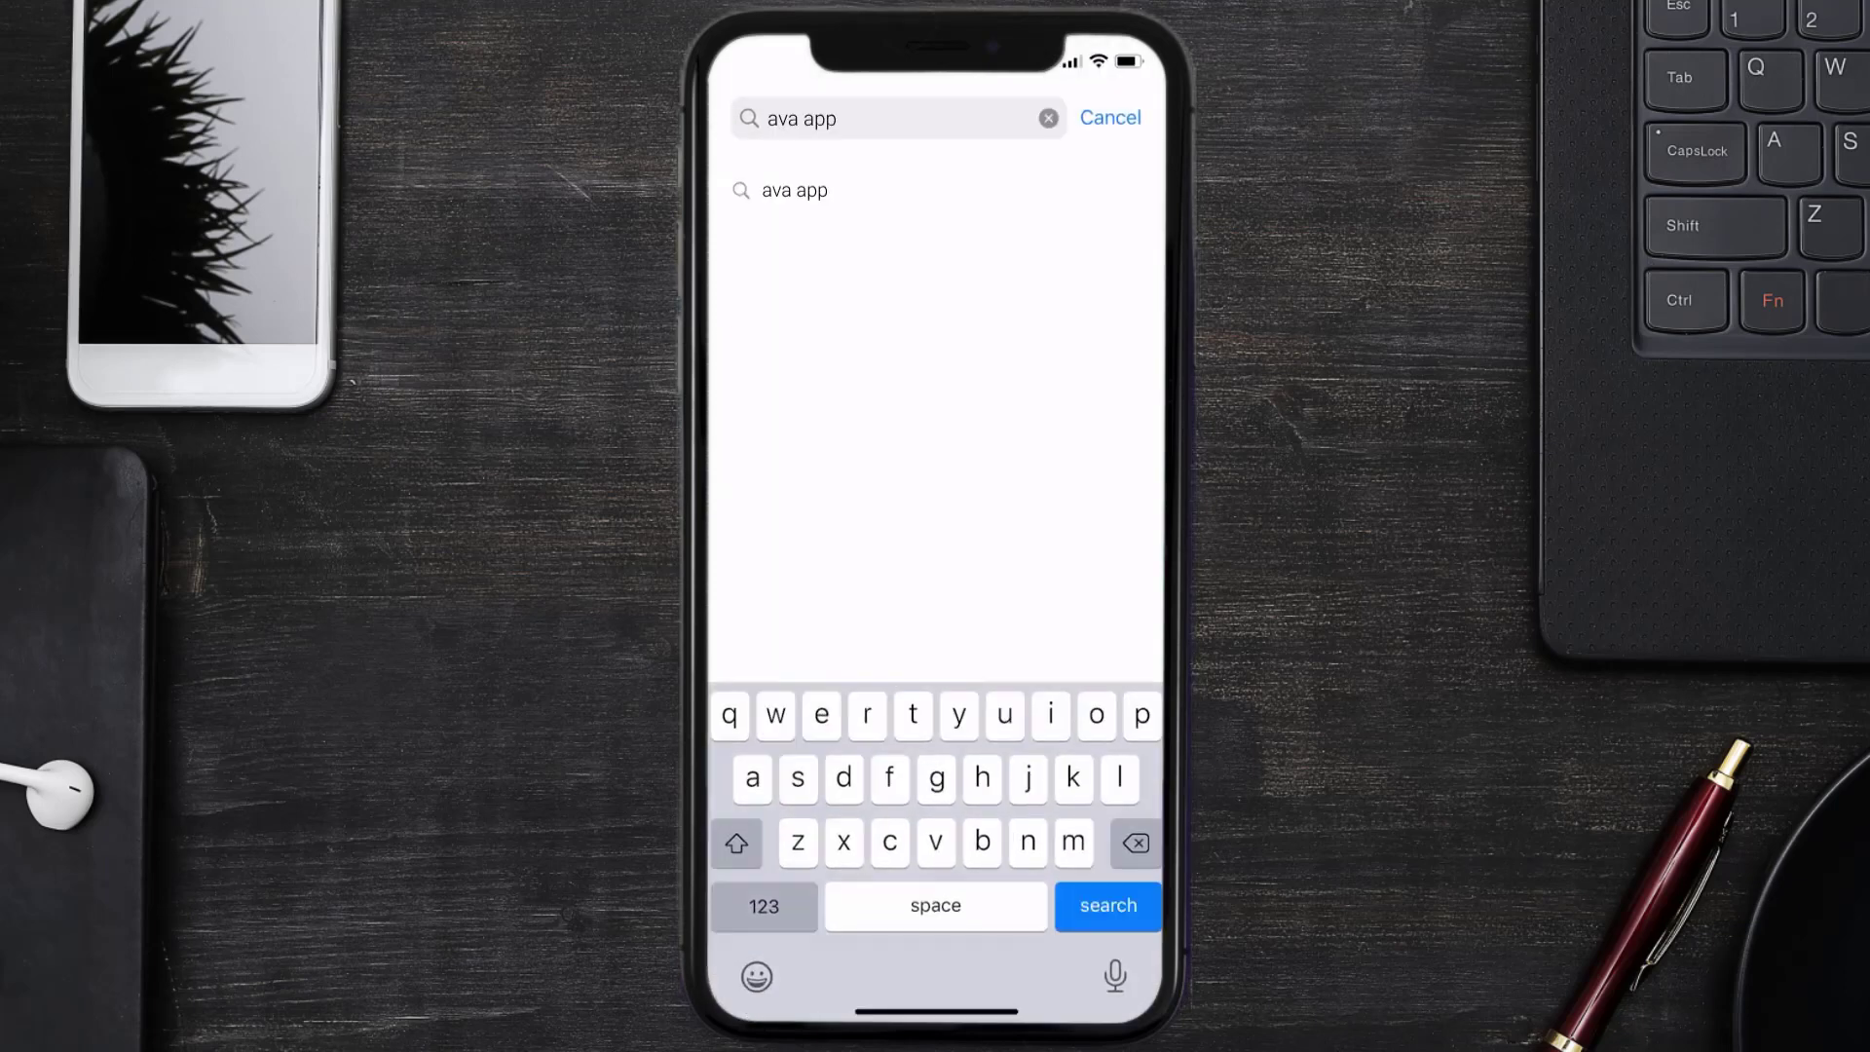
pyautogui.click(1108, 906)
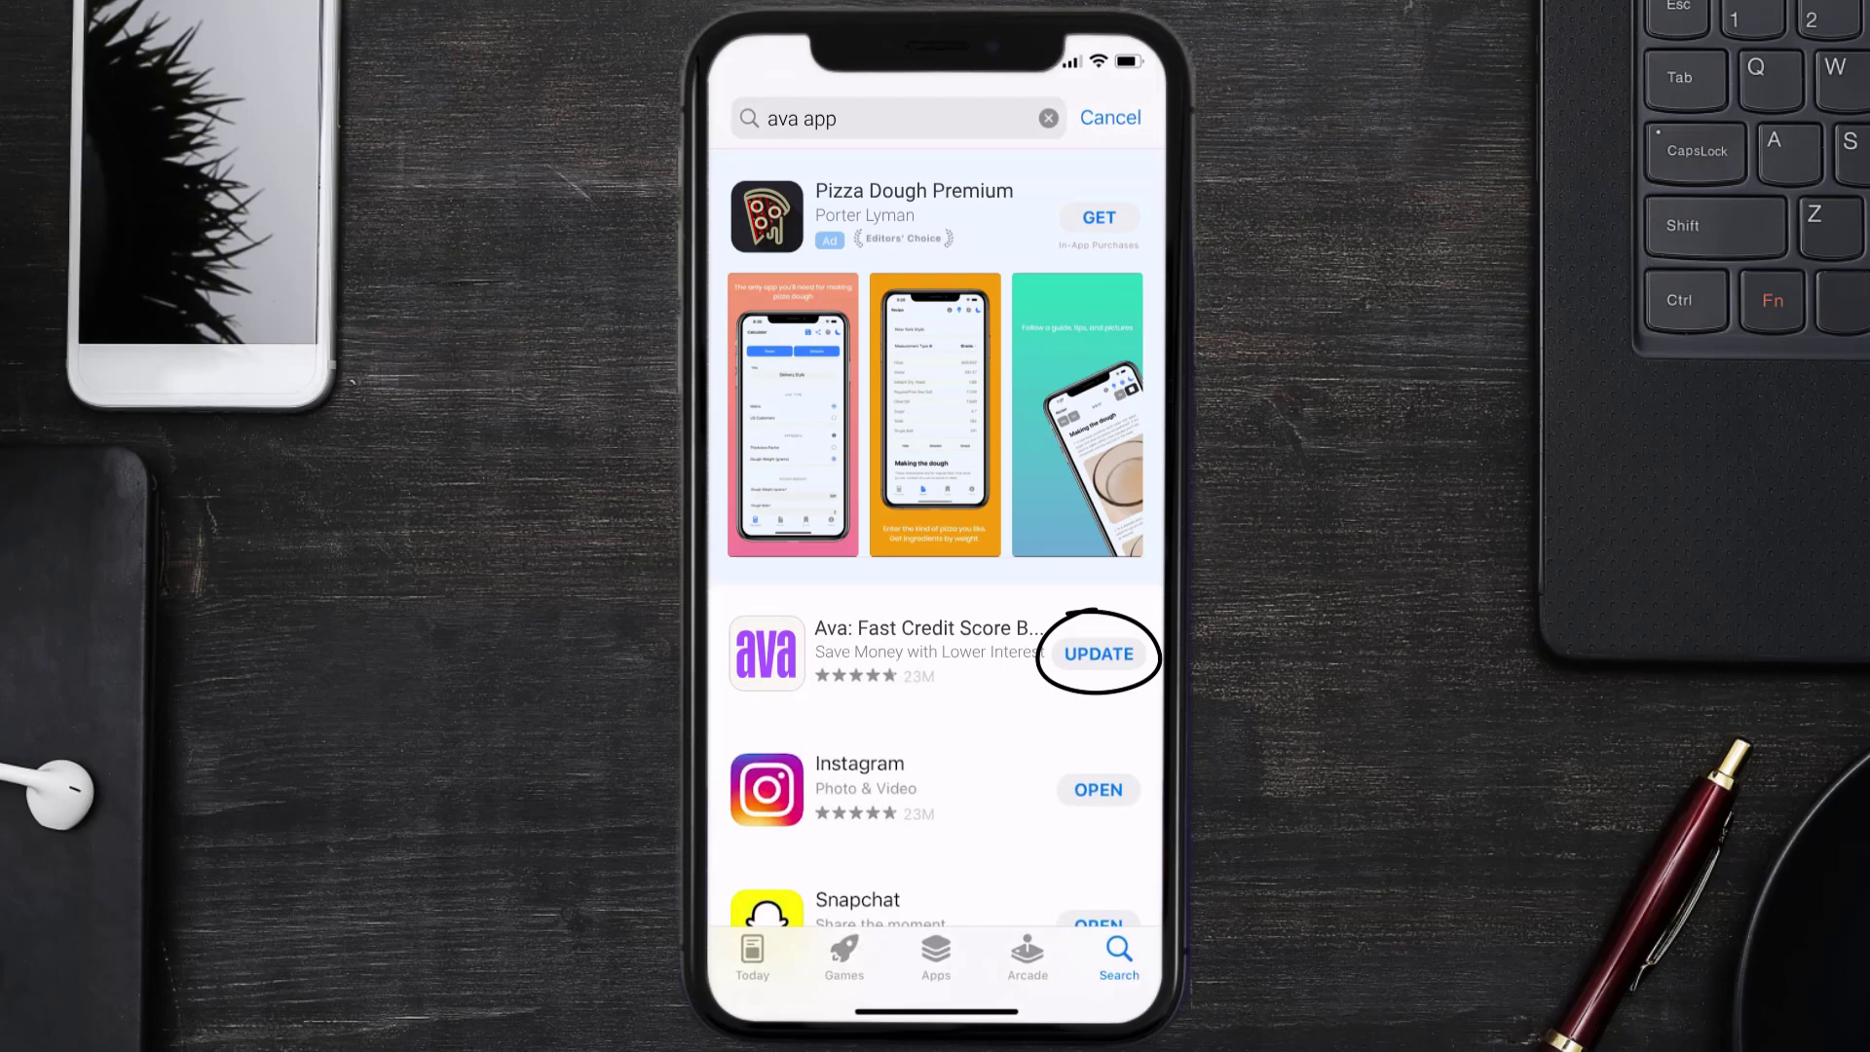
pyautogui.click(1097, 654)
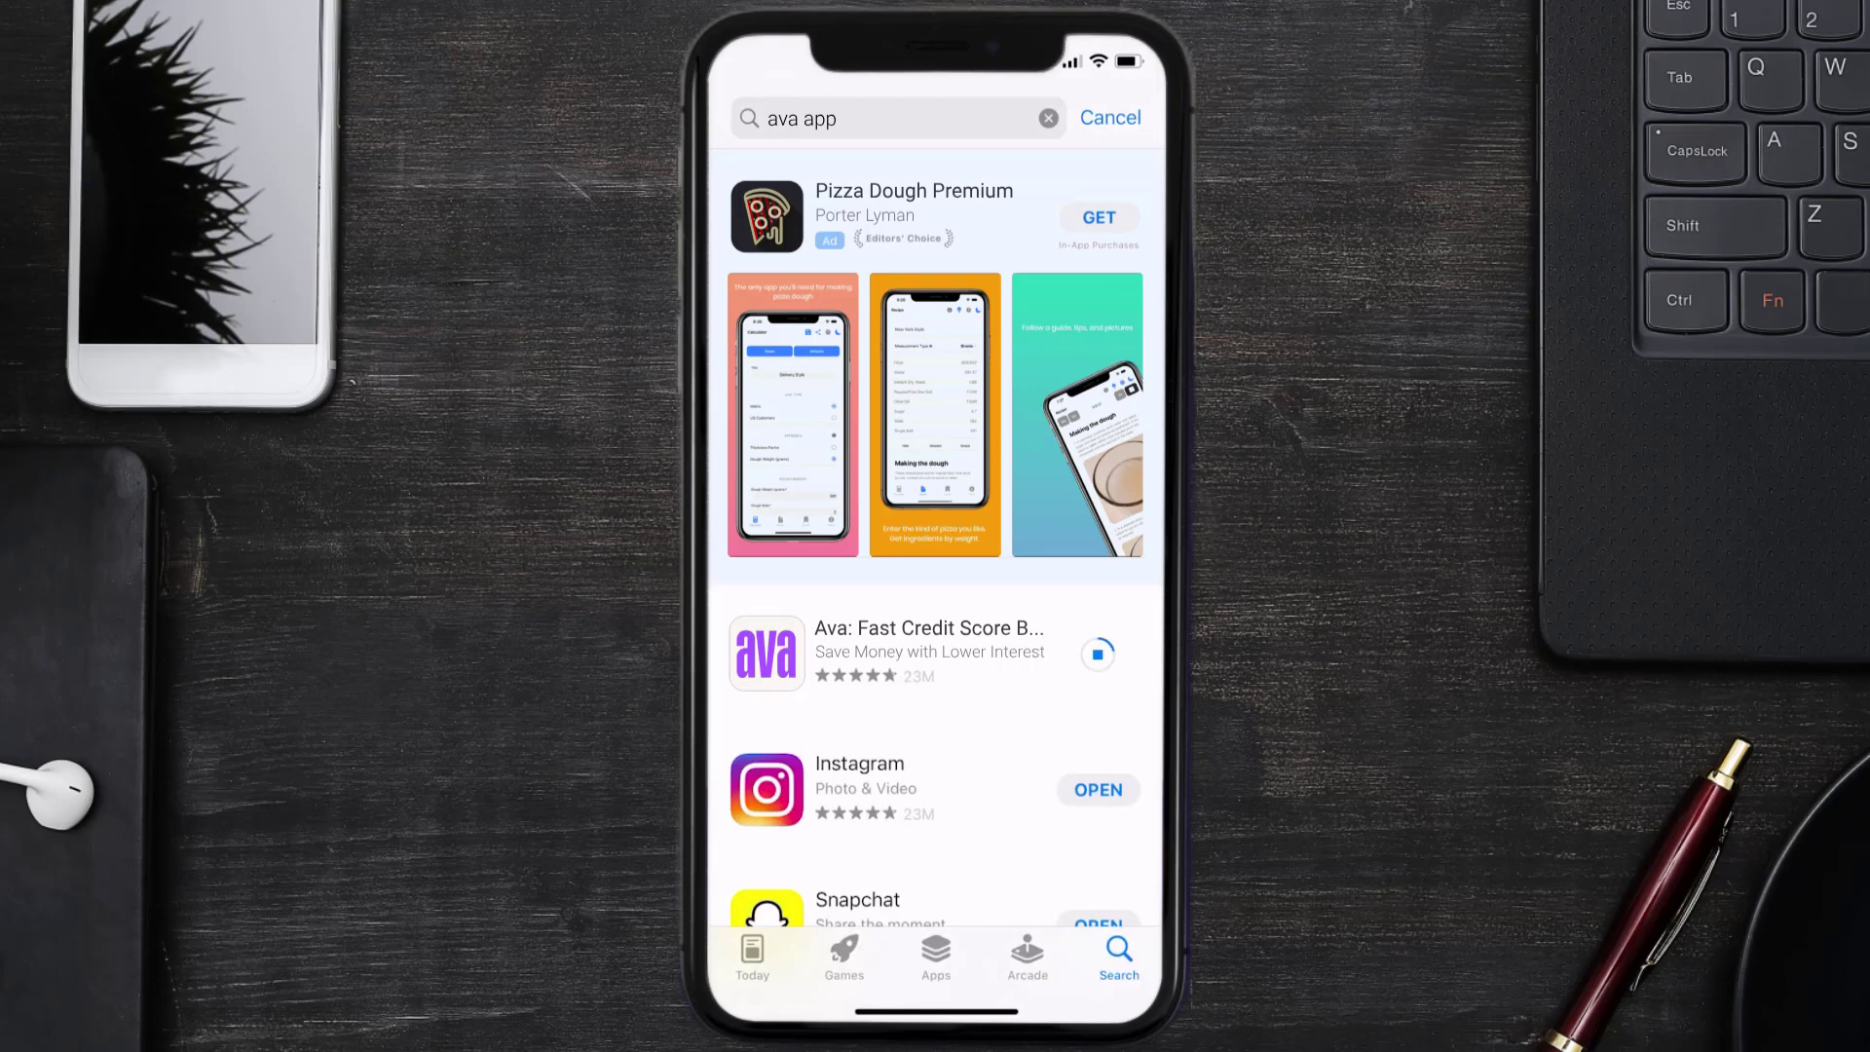
pyautogui.click(1099, 654)
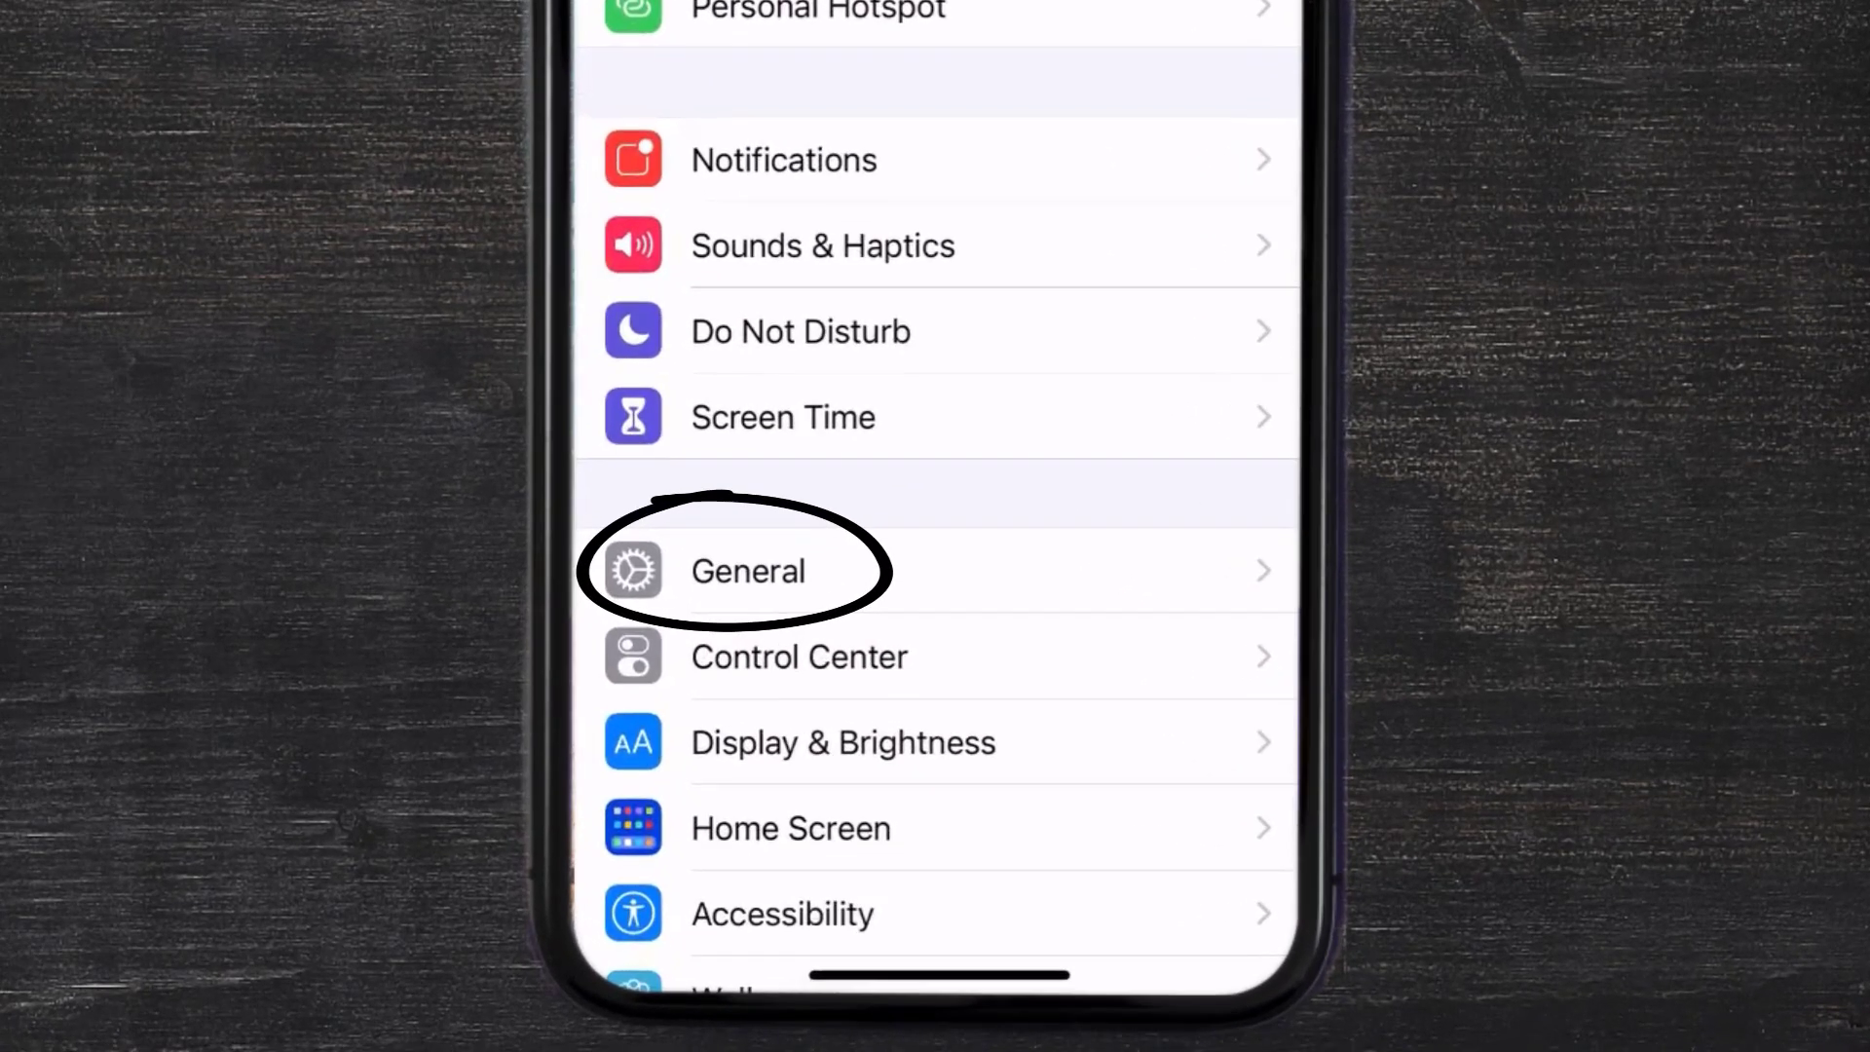
# - Open Ava's storage details under General > iPhone Storage
pyautogui.click(748, 571)
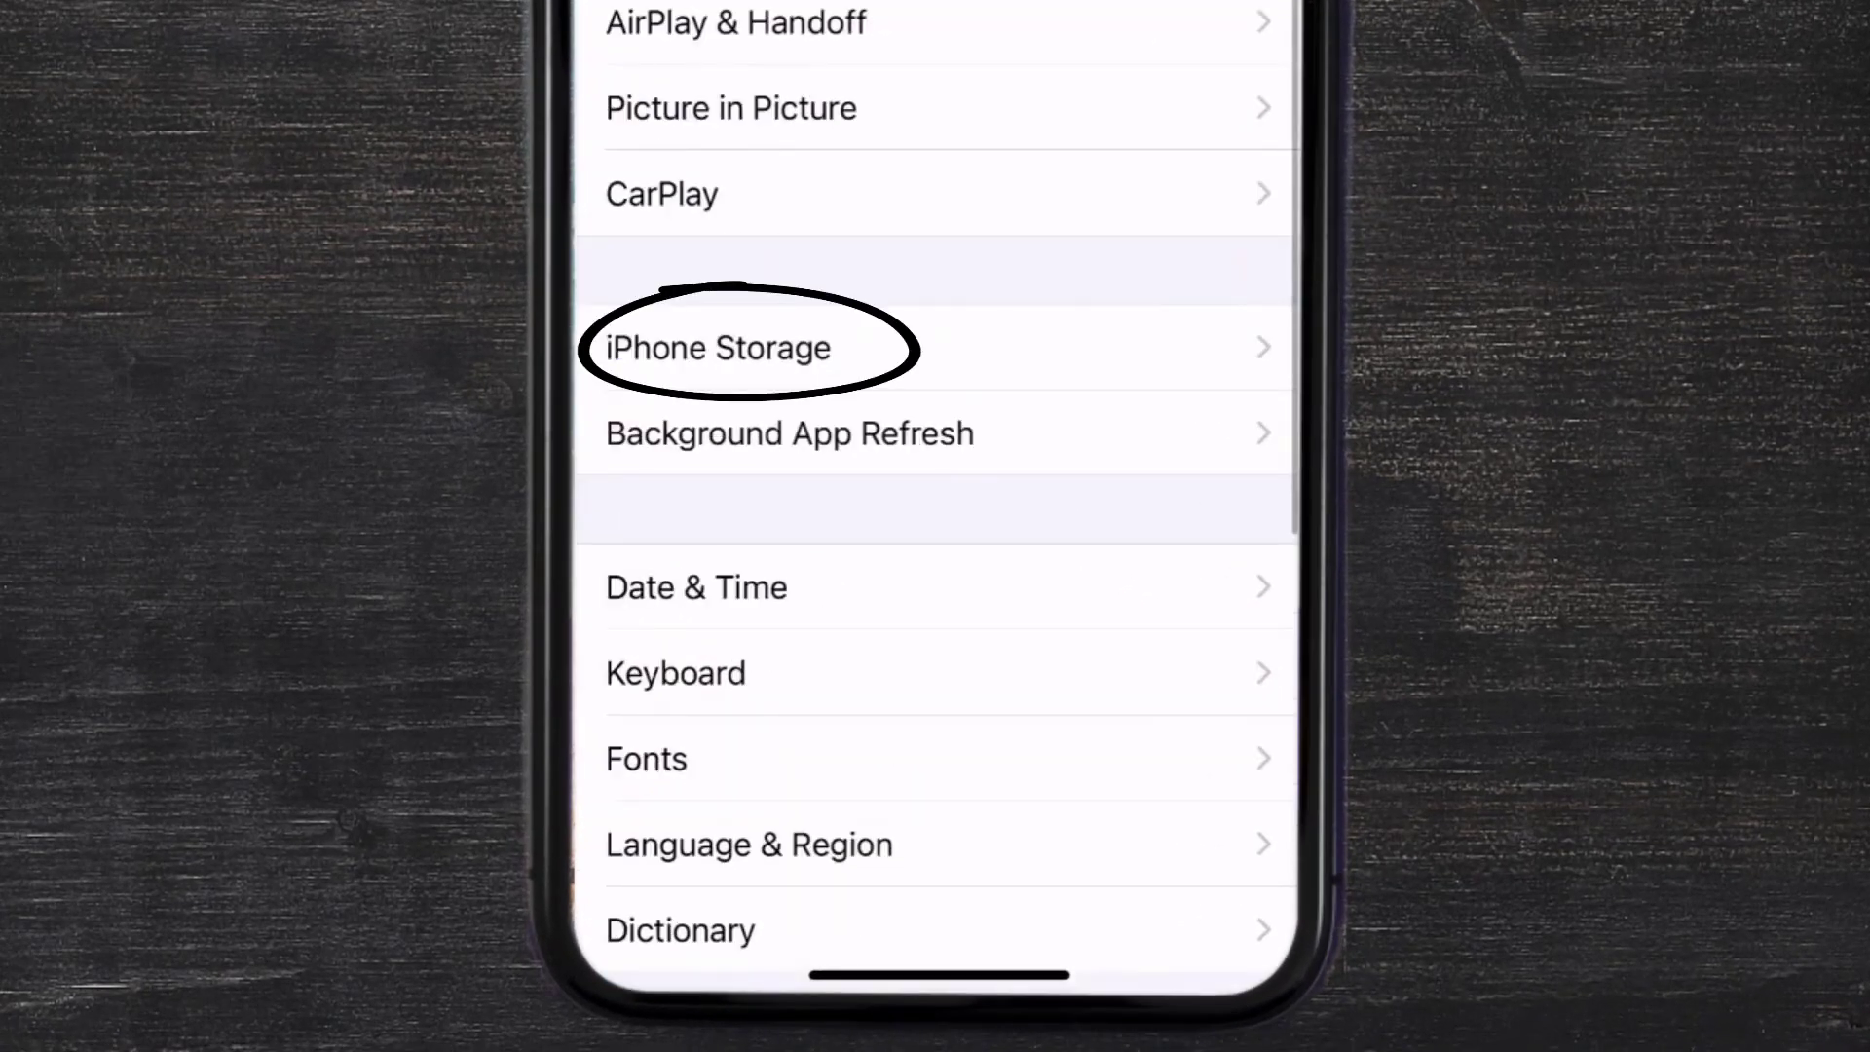
pyautogui.click(715, 347)
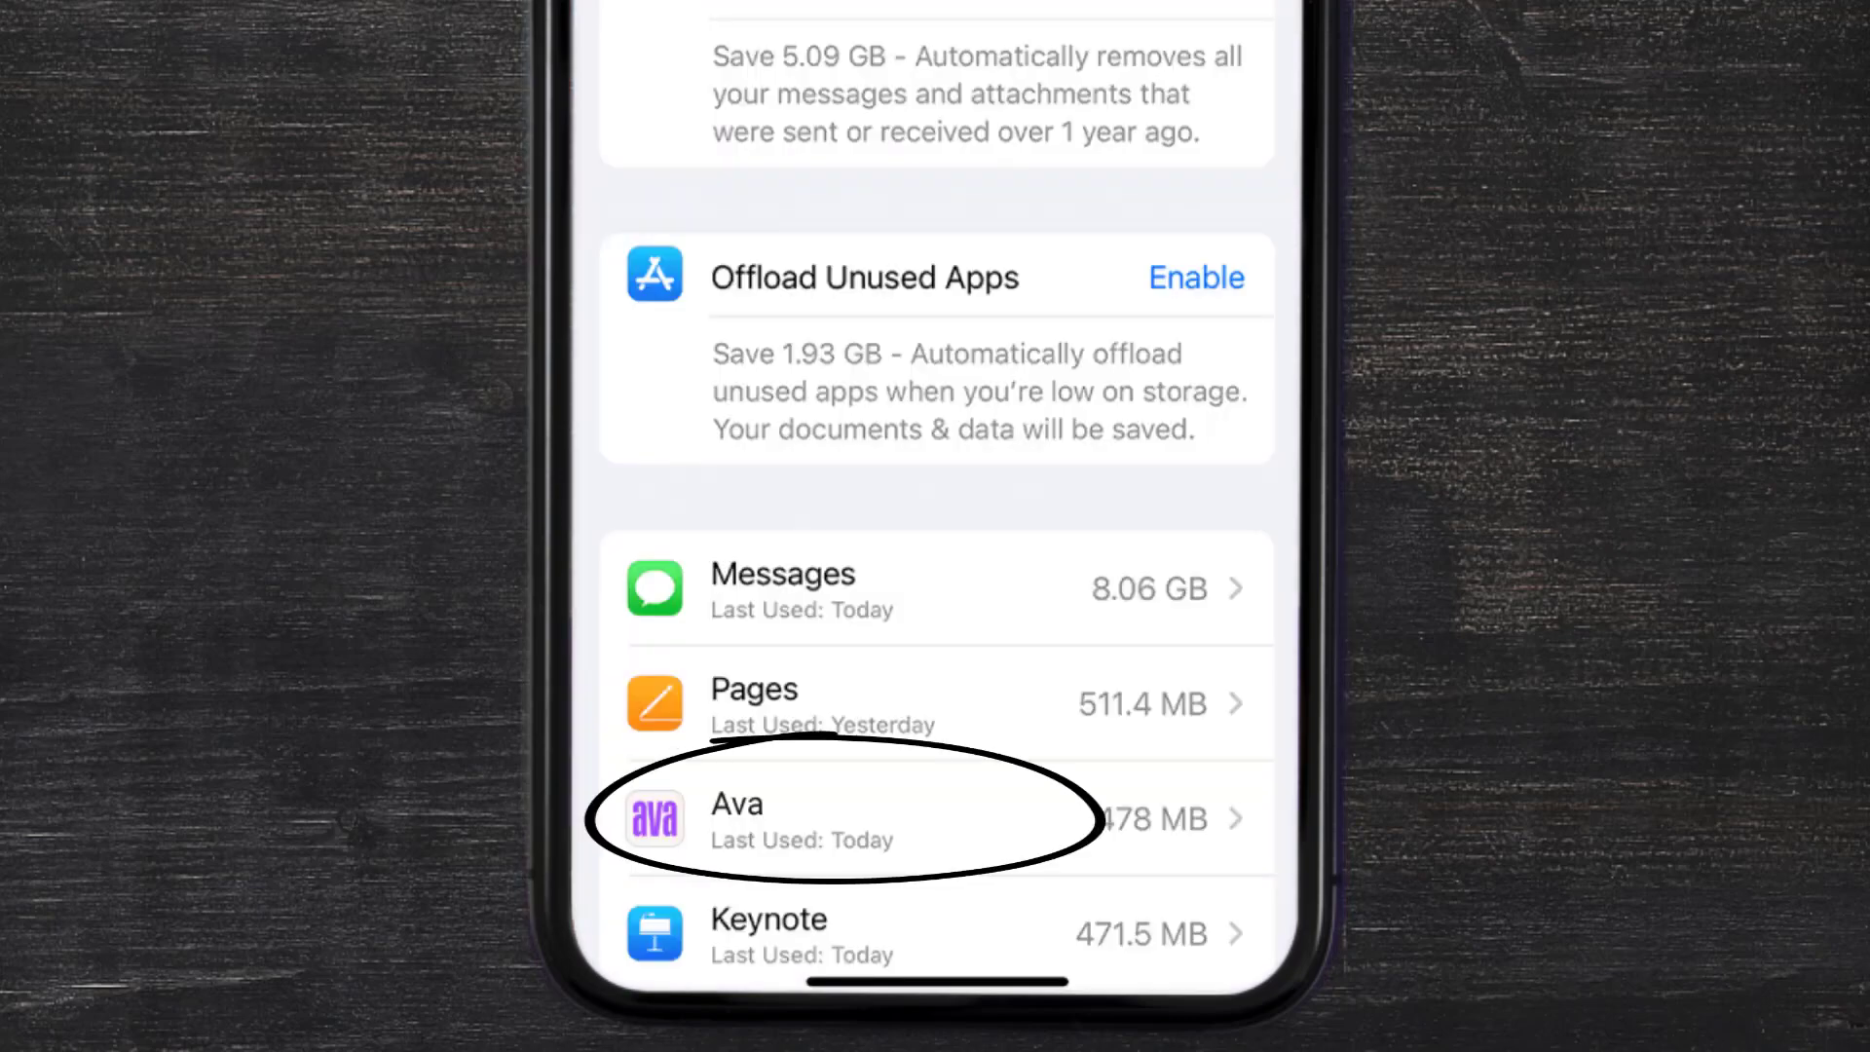
pyautogui.click(766, 821)
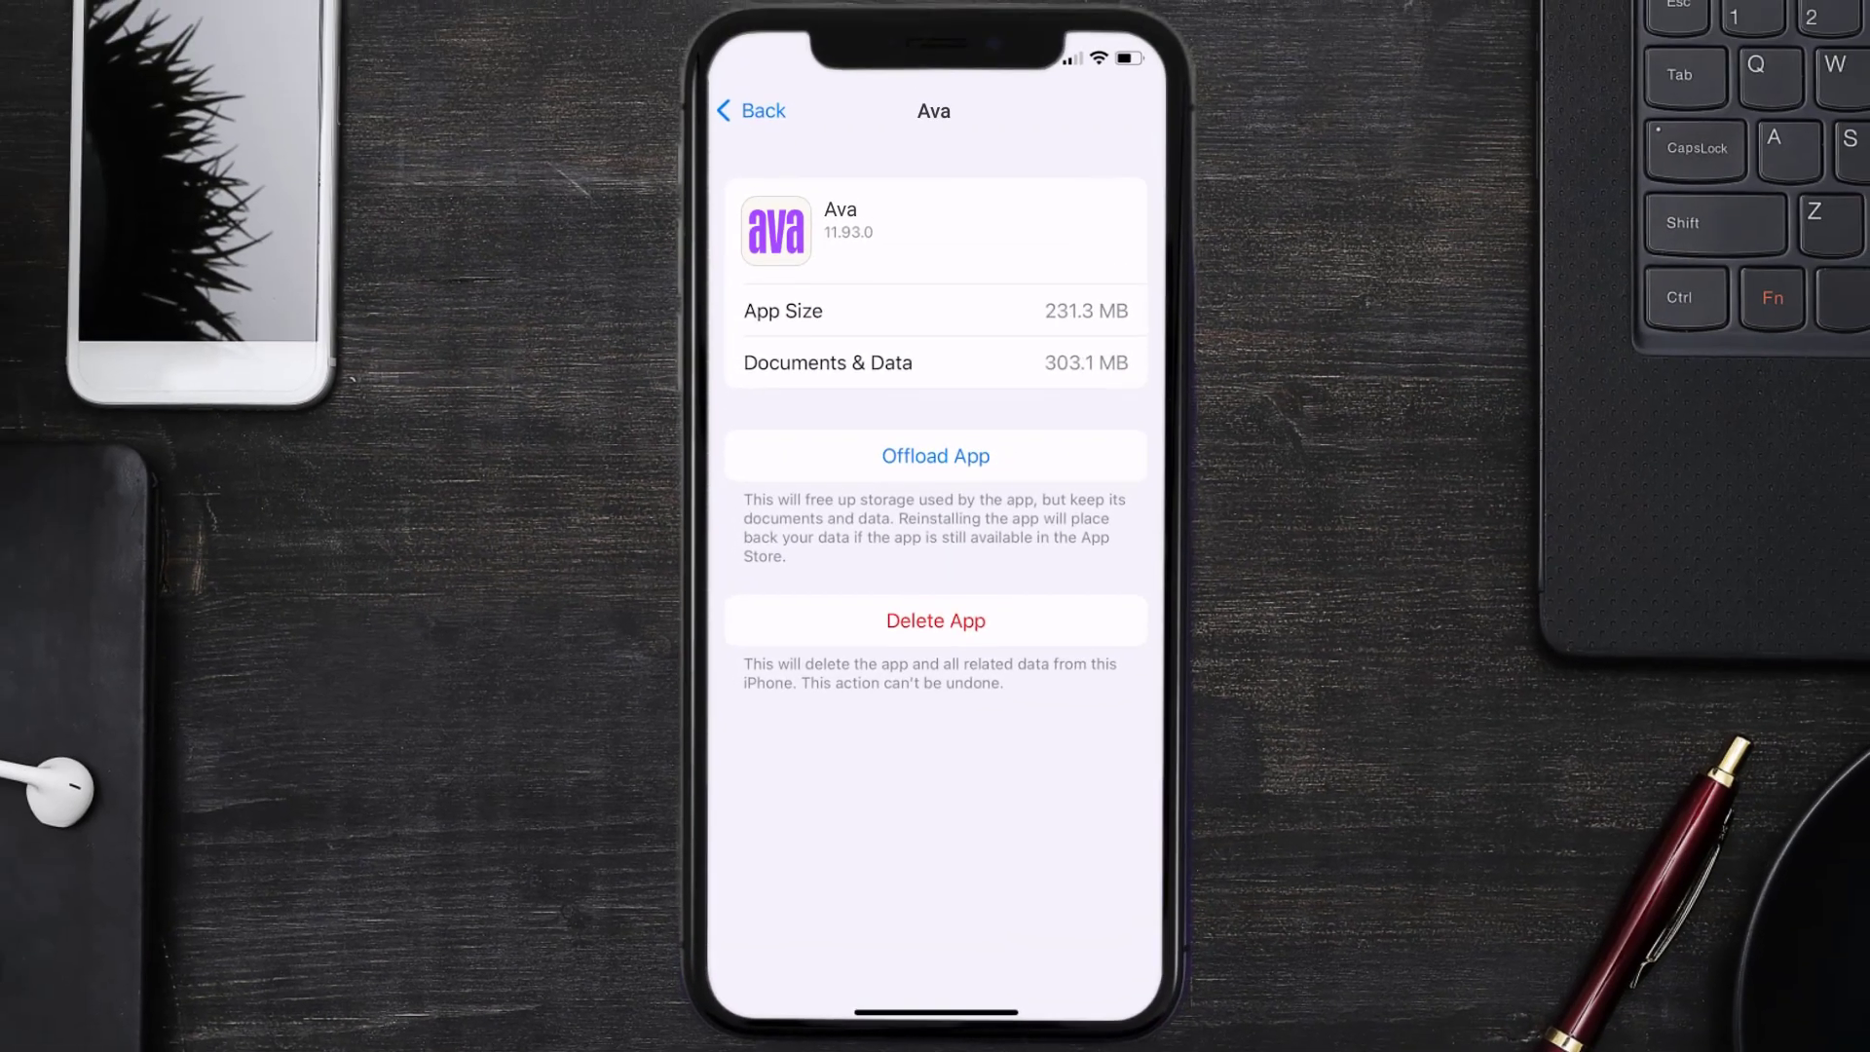
# - Offload Ava while keeping its documents and data, then reinstall it
pyautogui.click(935, 456)
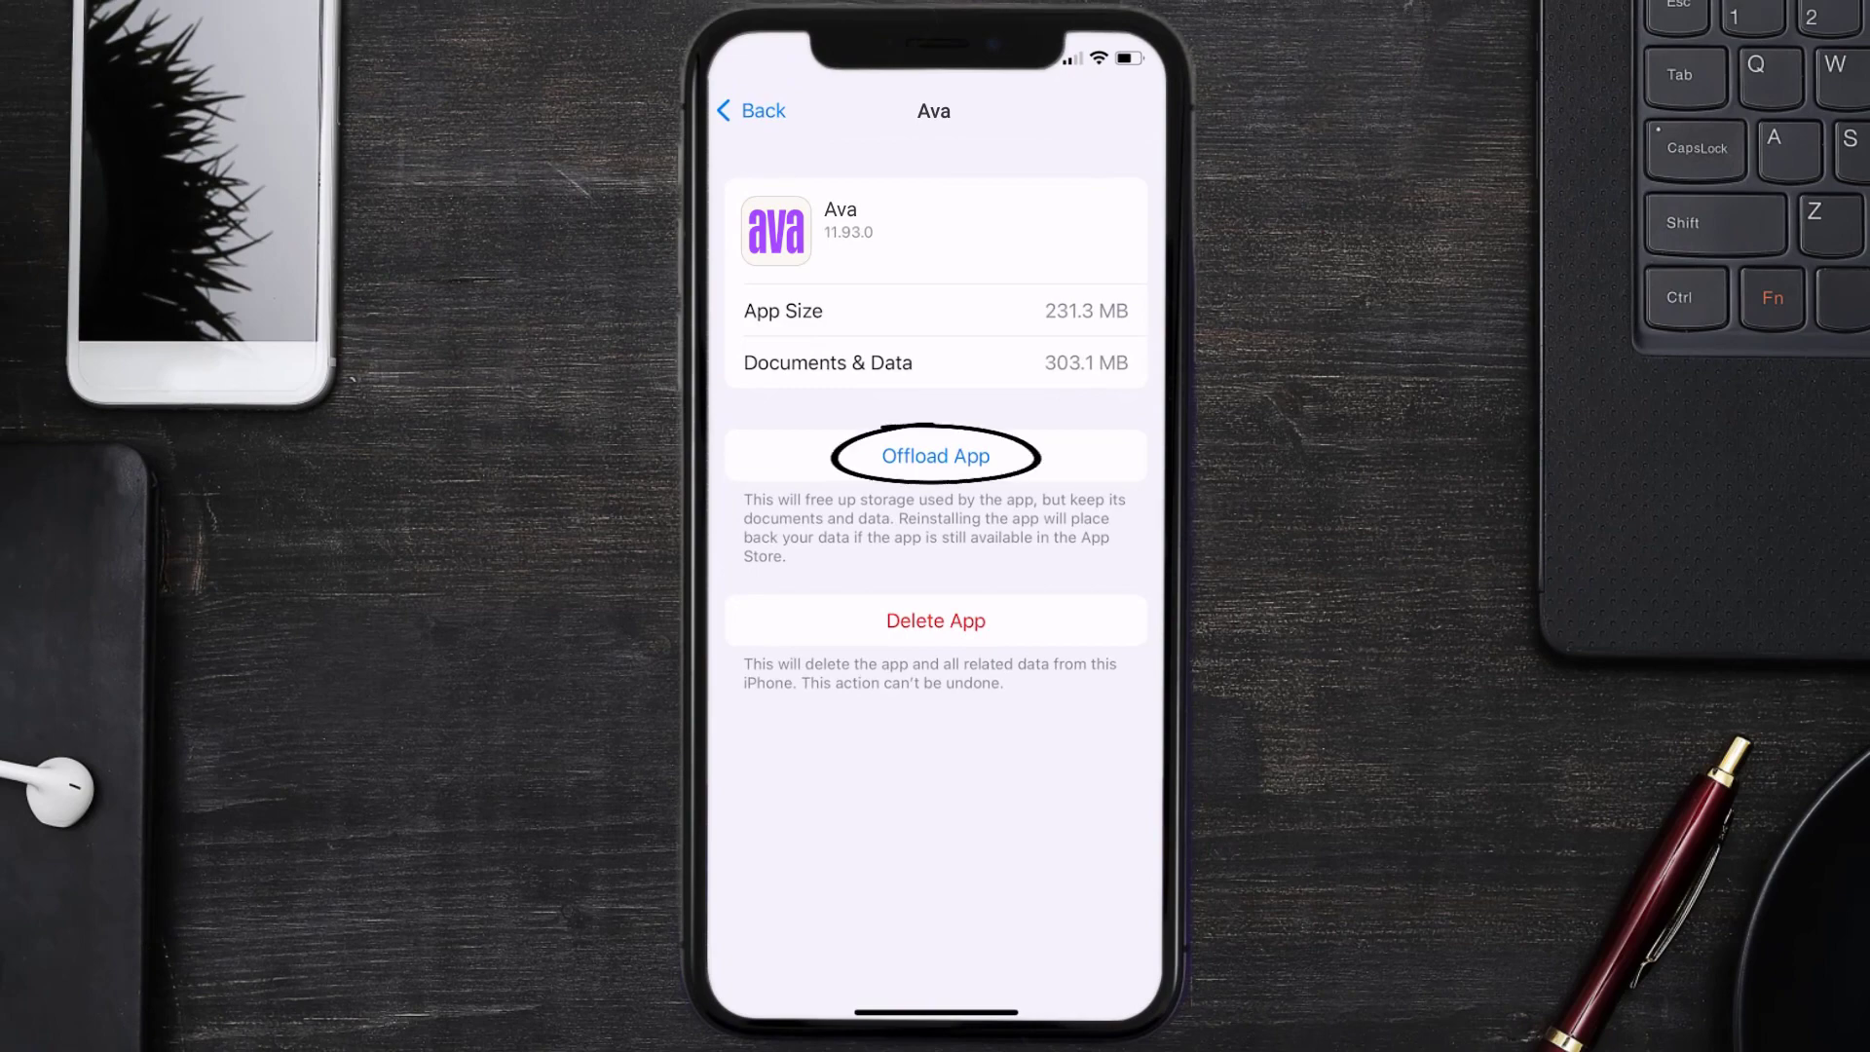
pyautogui.click(935, 456)
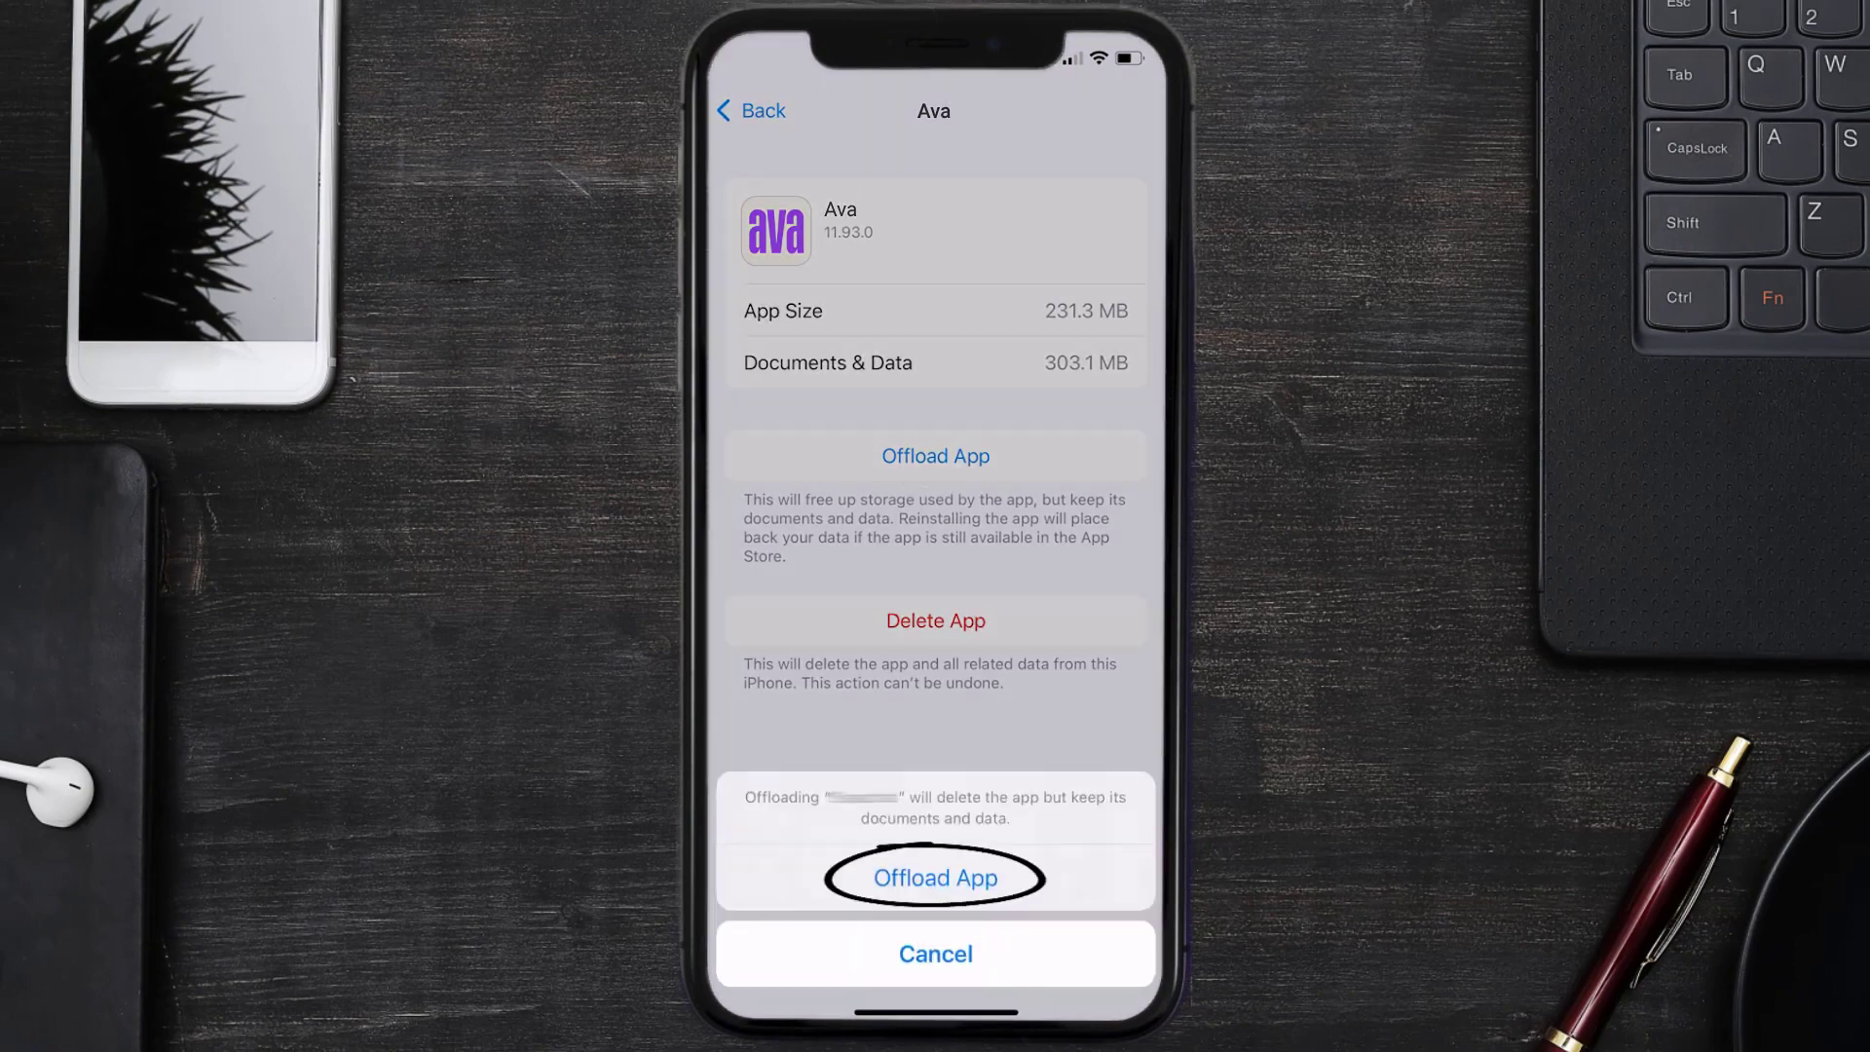
pyautogui.click(935, 878)
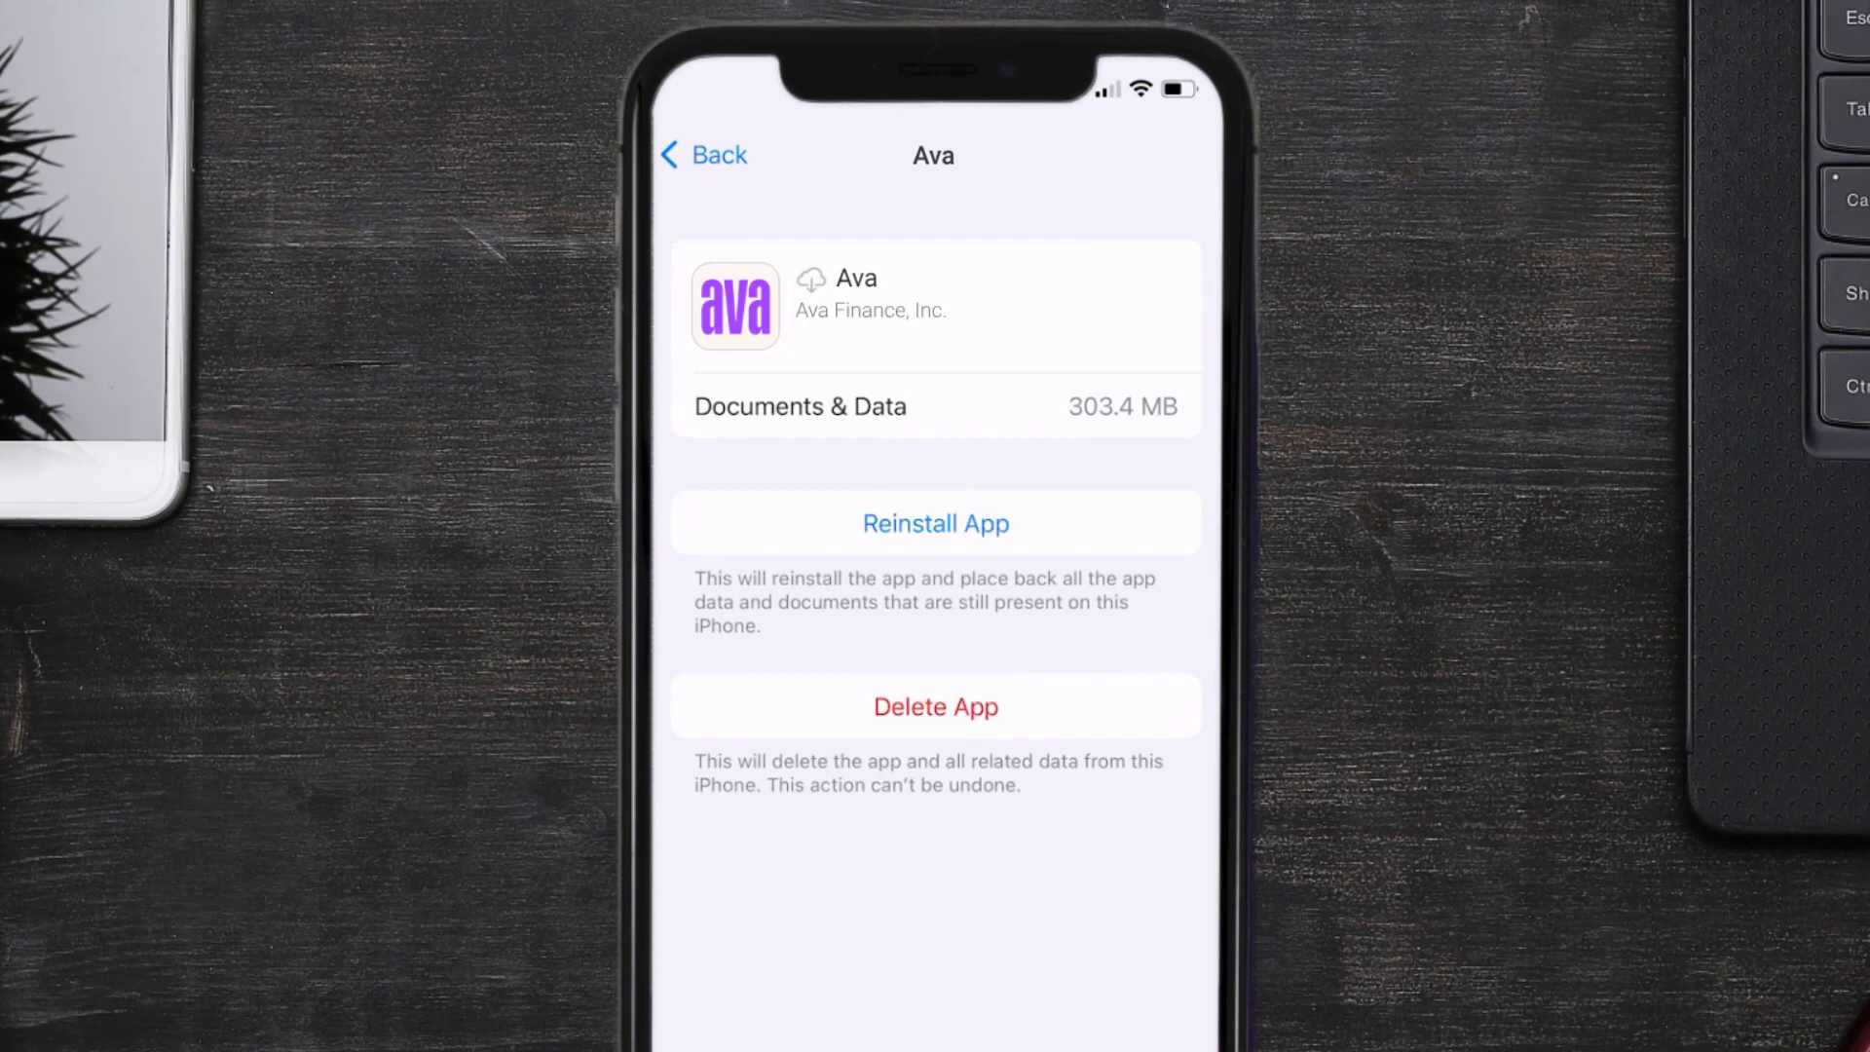
pyautogui.click(935, 523)
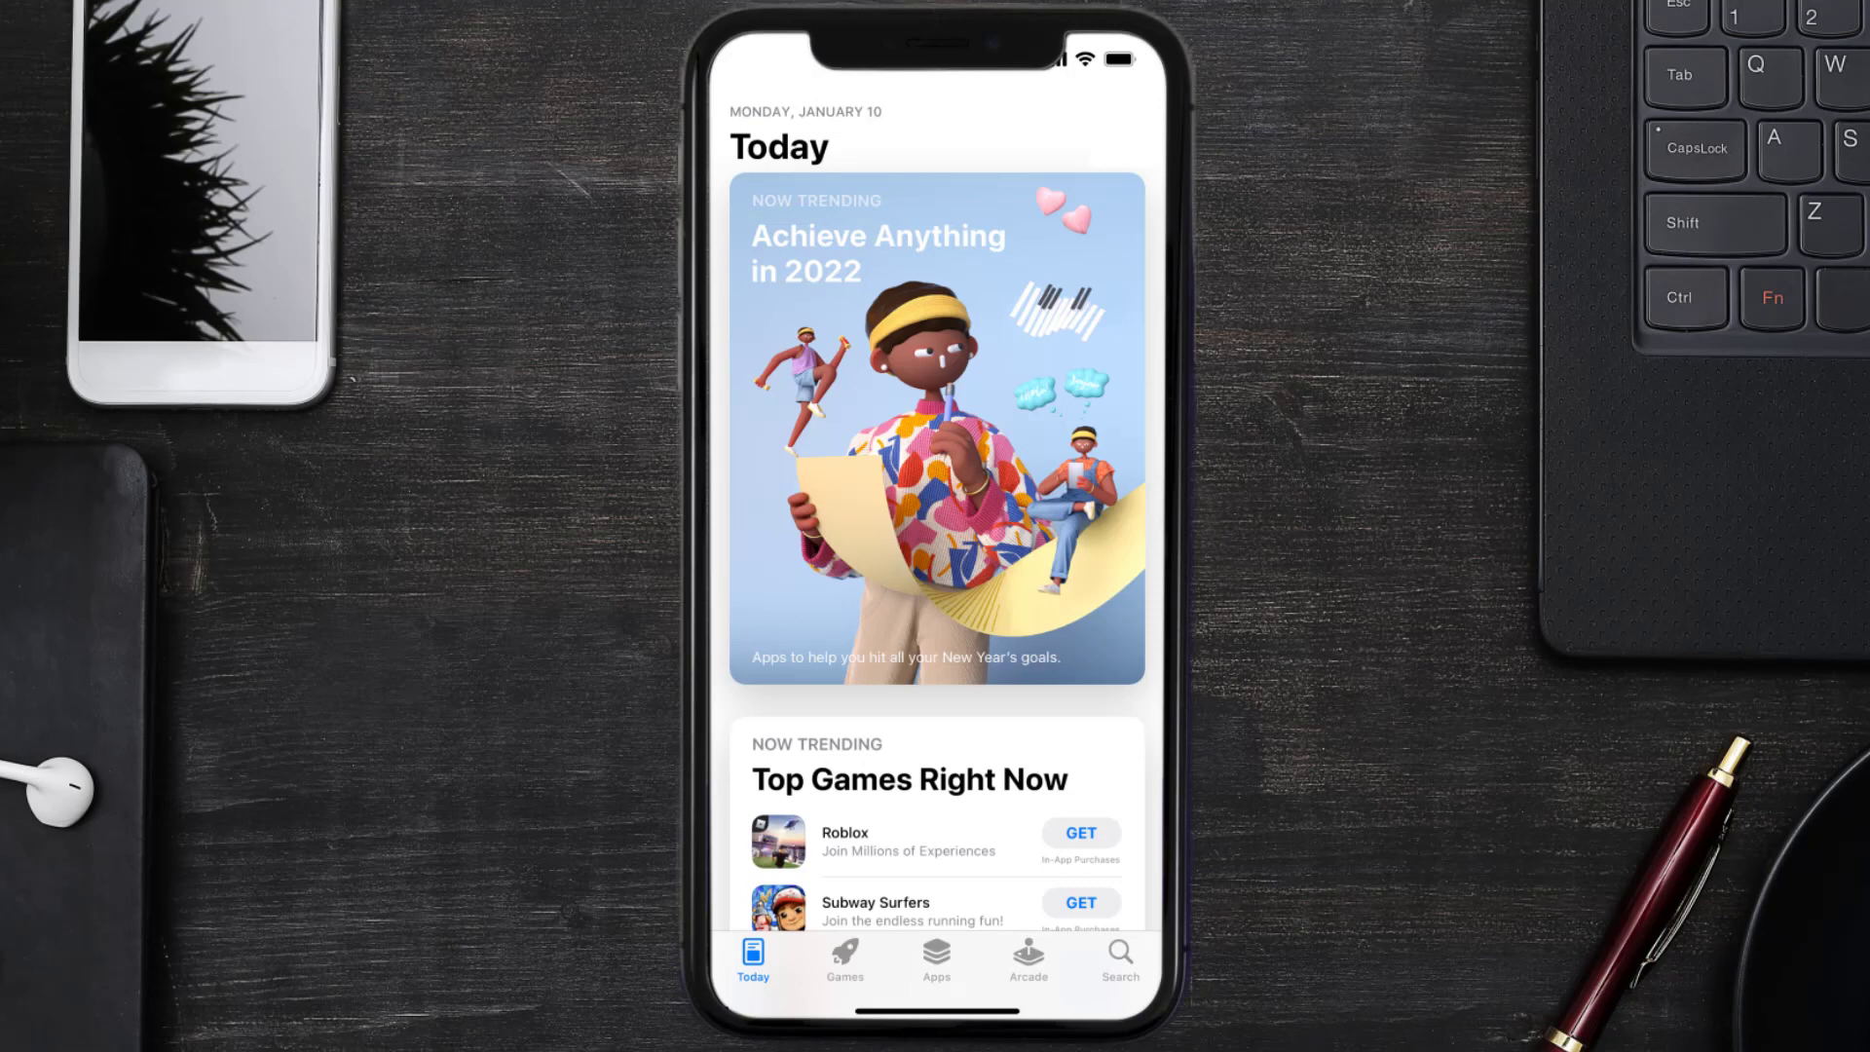
# - Run a new App Store search for 'ava app' from the Search tab
pyautogui.click(1119, 961)
pyautogui.write('ava app')
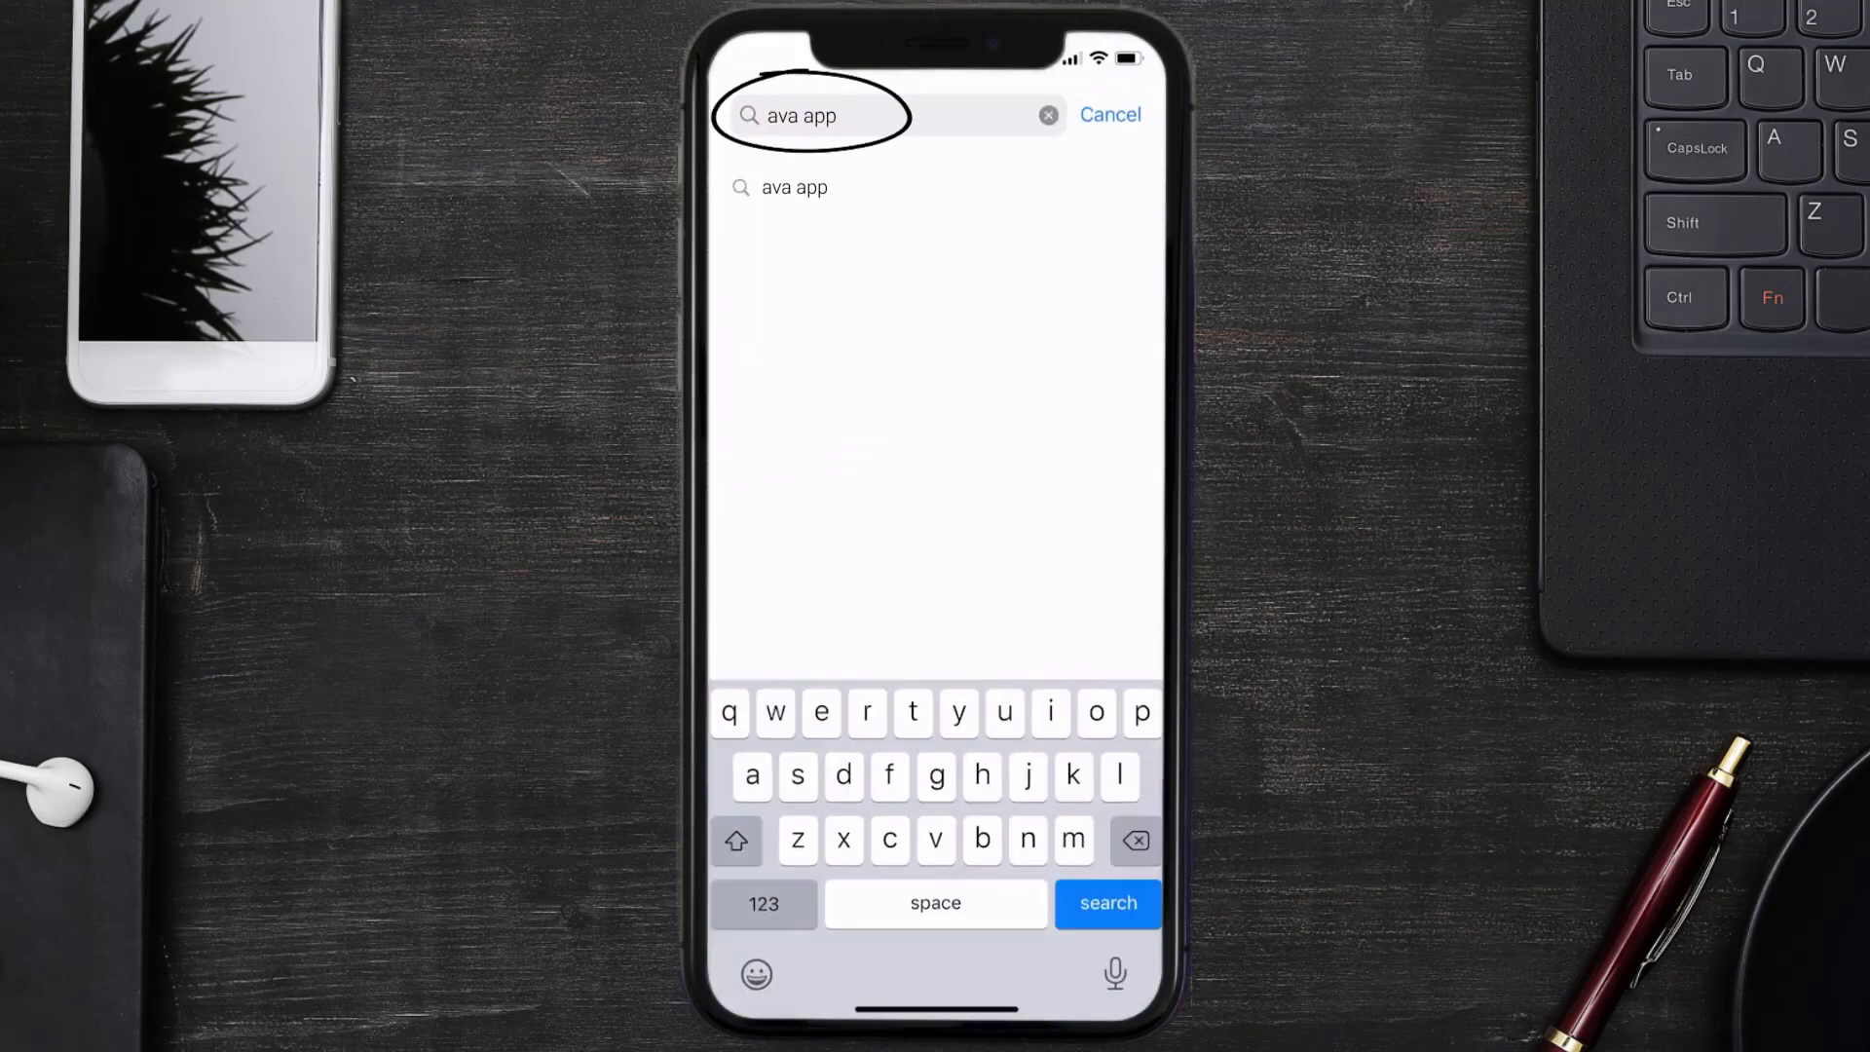
pyautogui.click(1107, 903)
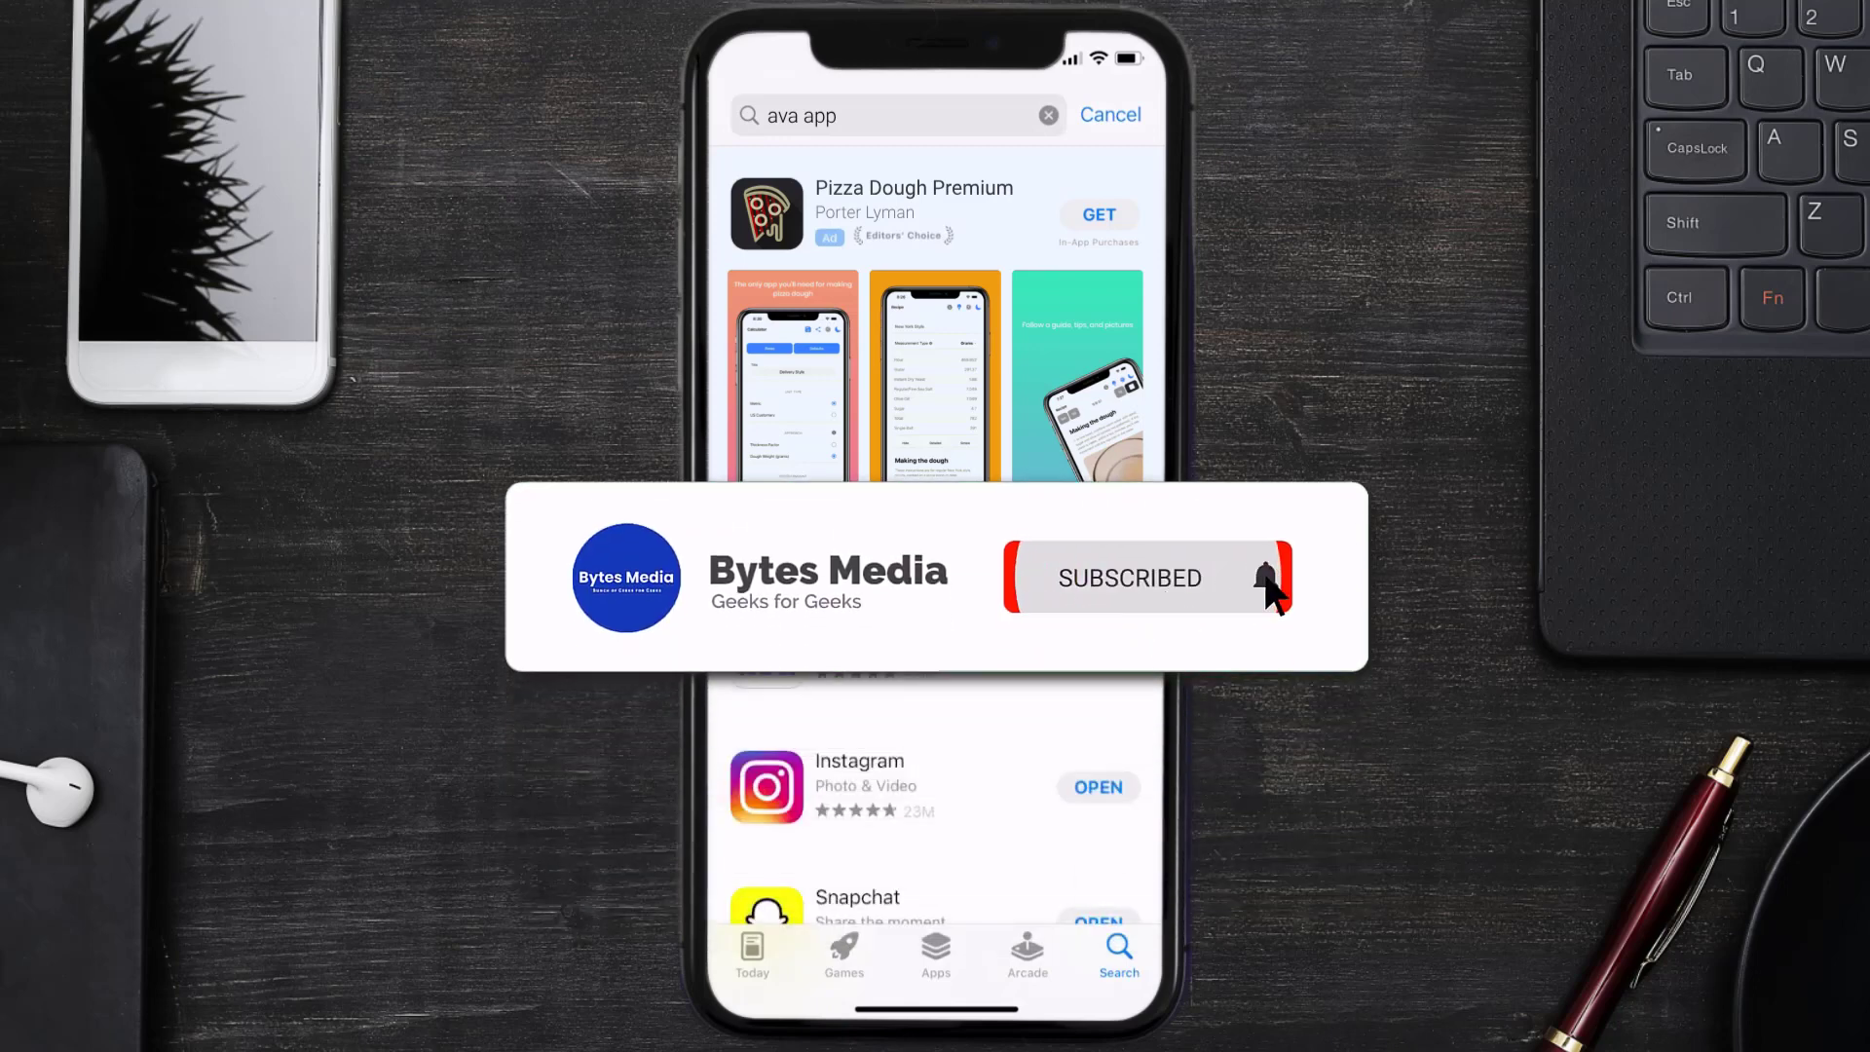
pyautogui.click(1265, 578)
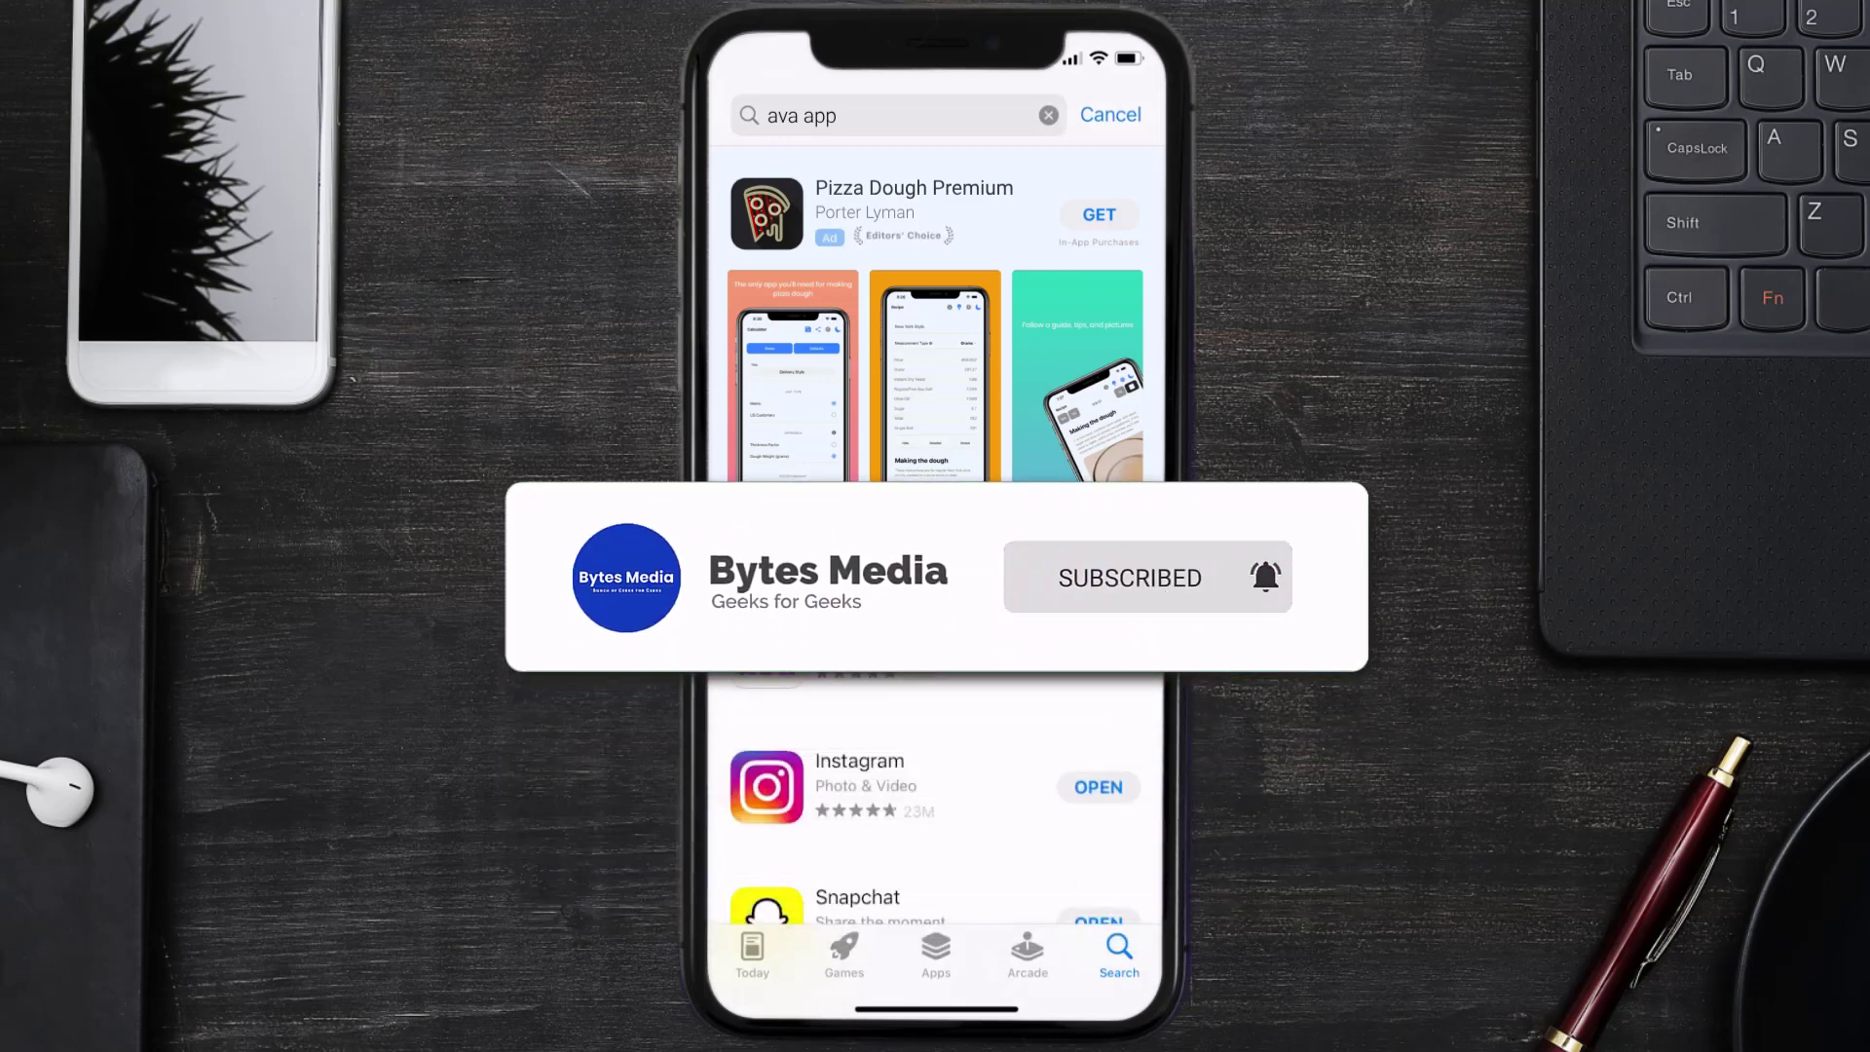